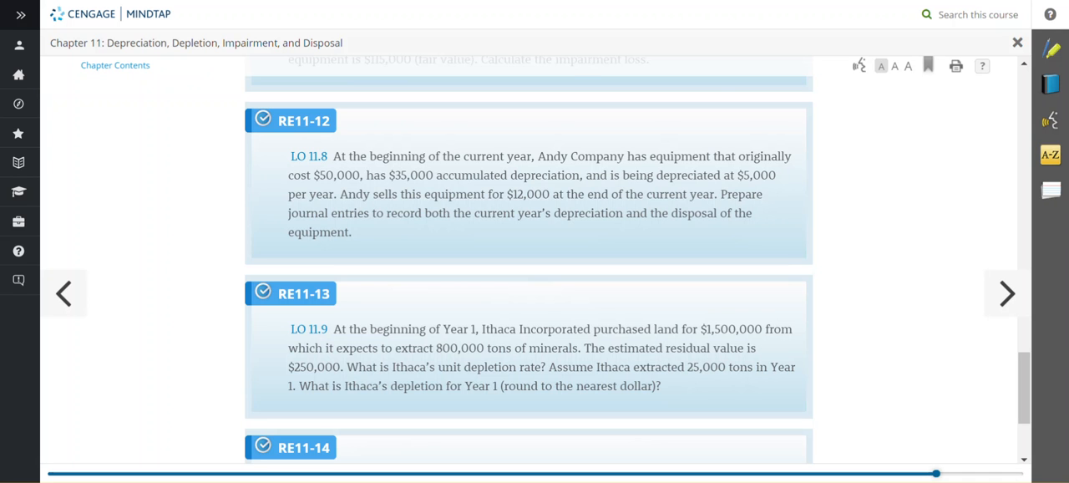
mouse_move(170, 237)
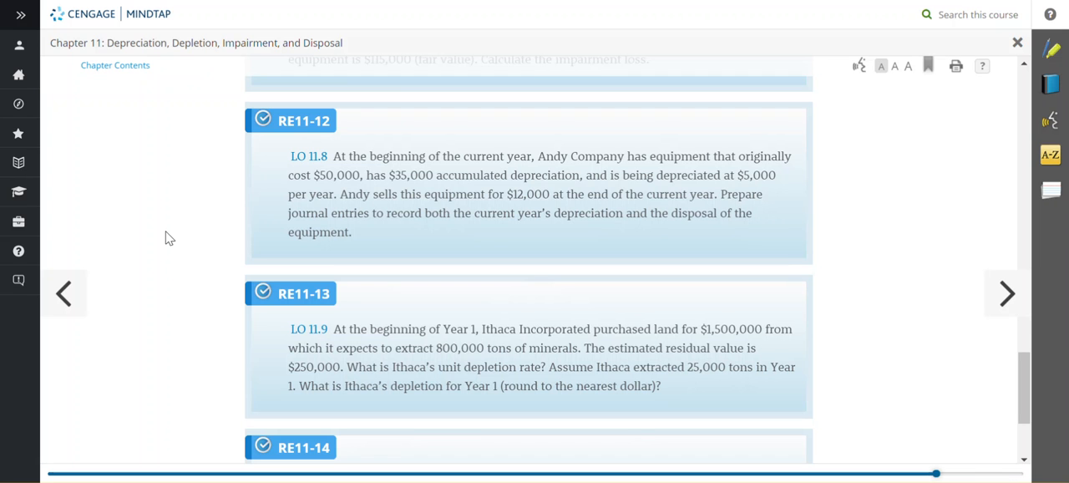
mouse_move(175, 312)
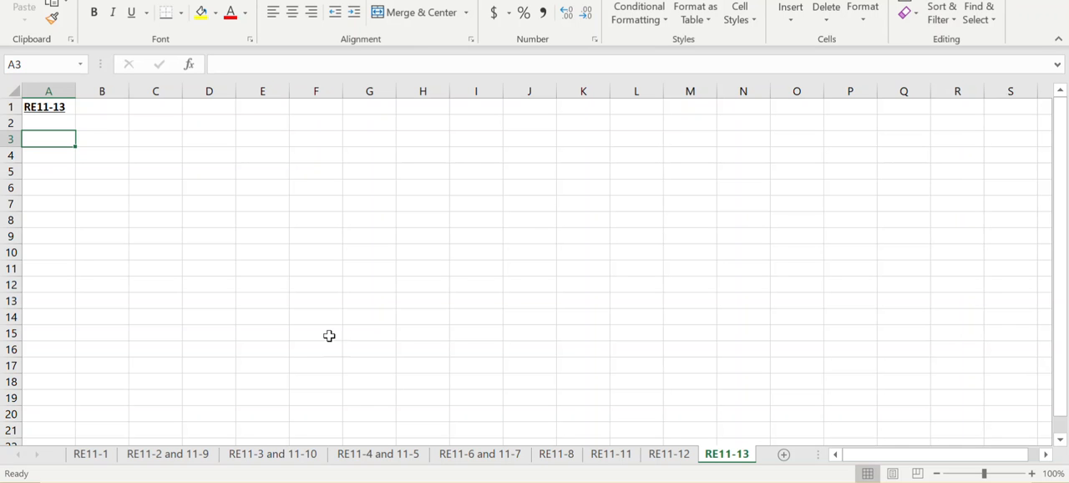
Enter the unit depletion rate formula: (cost - residual value)/useful life in units.
type("Unit depletion rat")
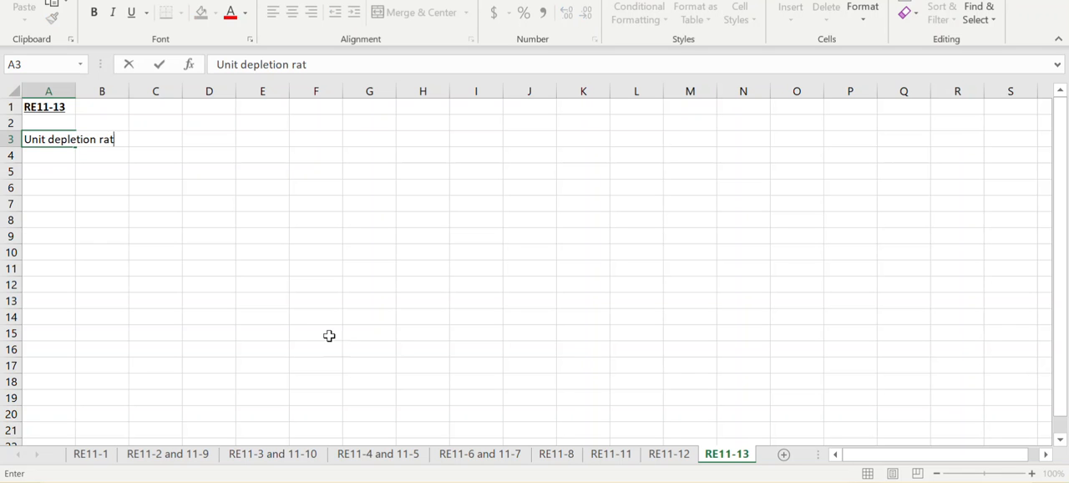
type("e = (cost")
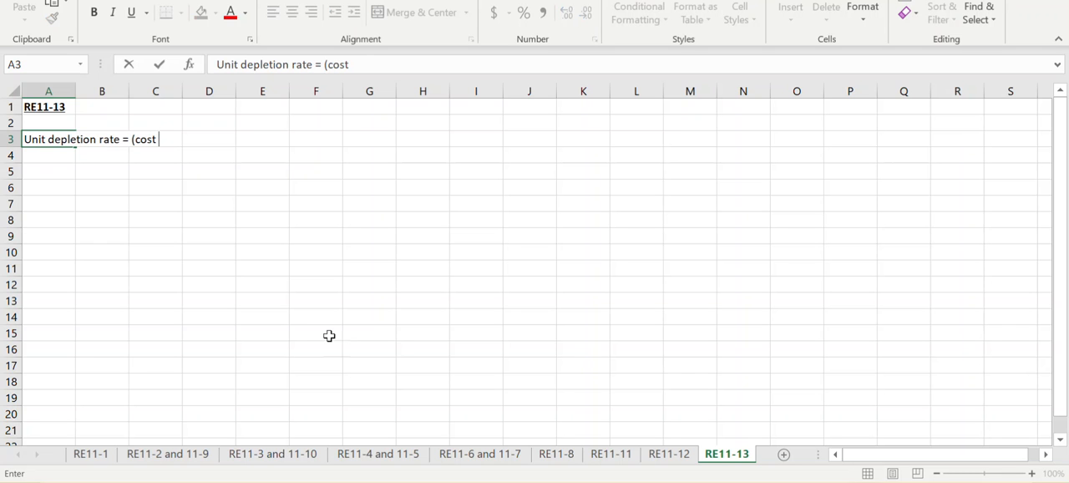
type("- res")
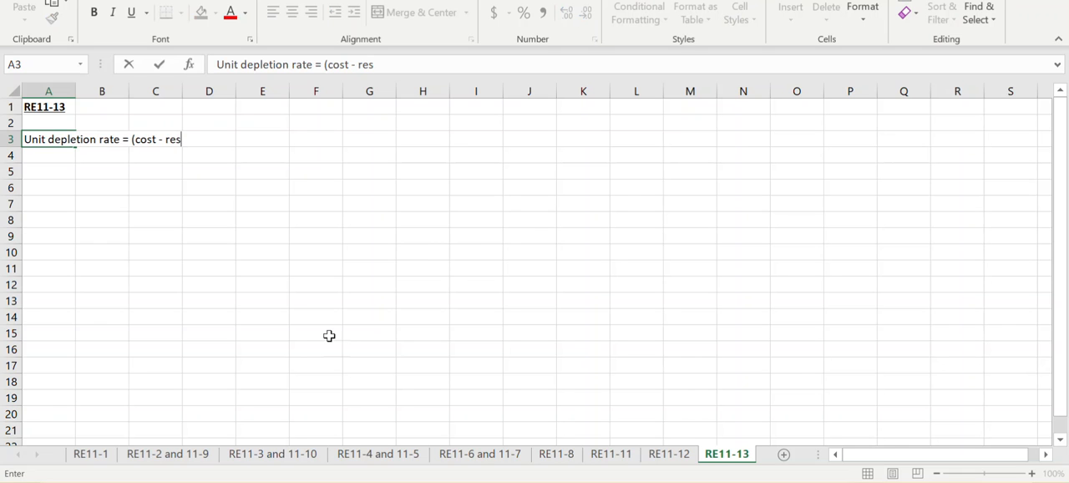
type("idual value)")
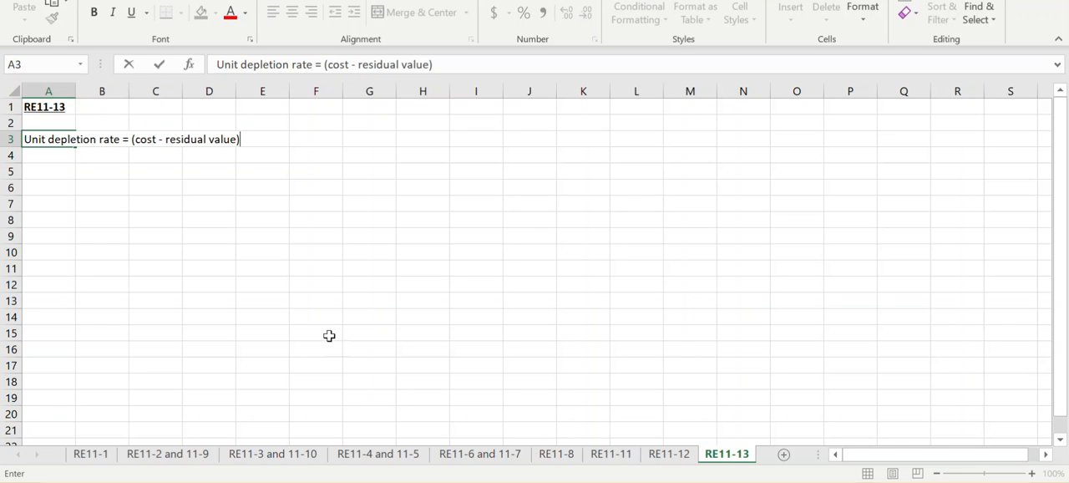
type("/uns")
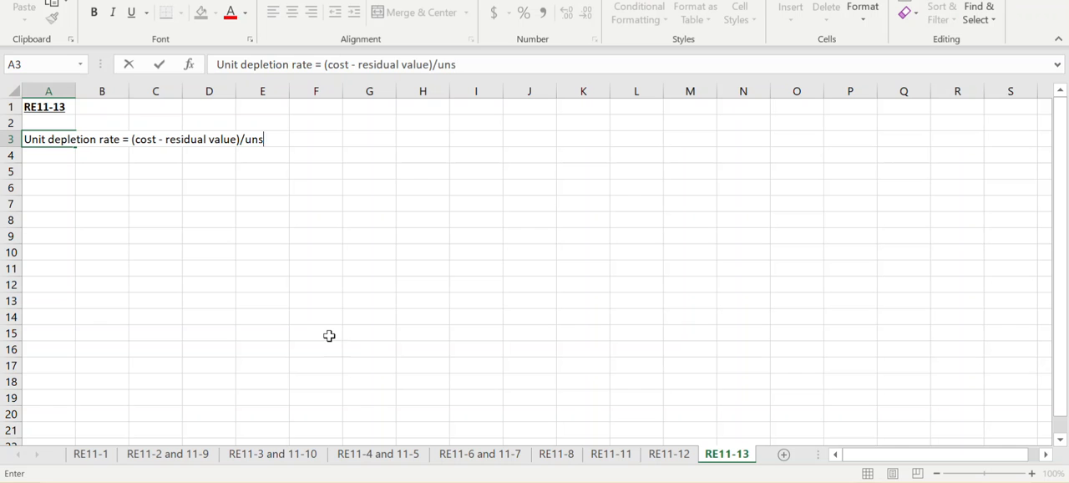
type("eful life in unit")
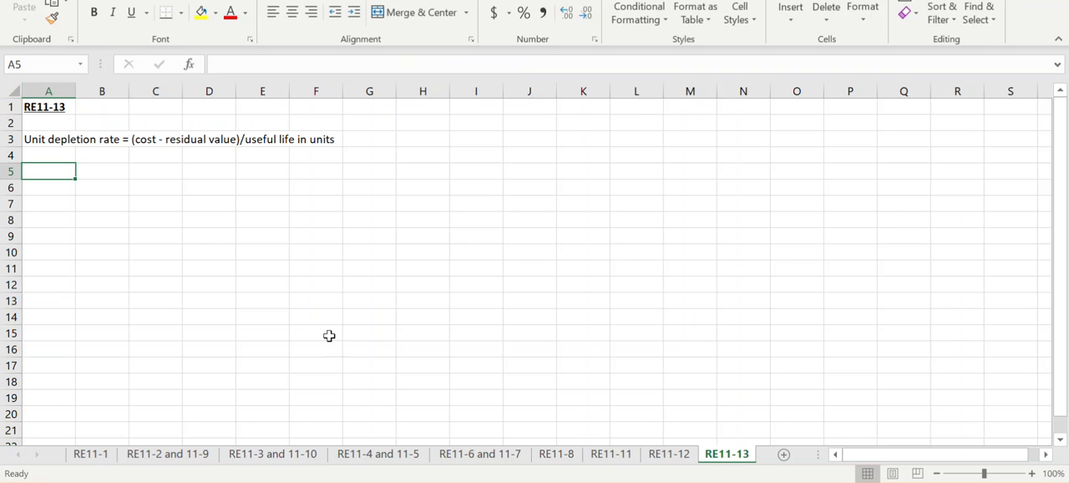
Enter the calculation (1,500,000 - 250,000)/800,000 tons.
type("(1,50")
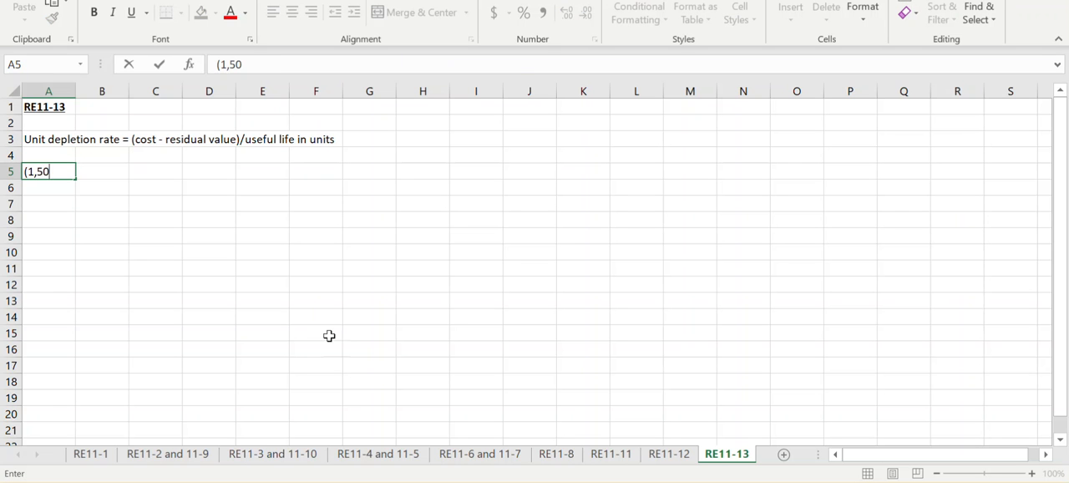
type("0,000 -")
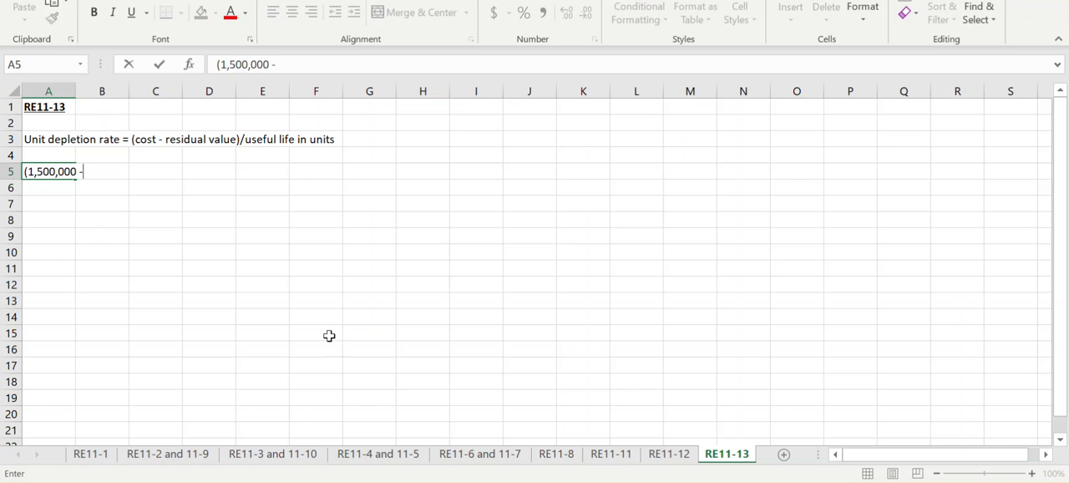
type("250,000")
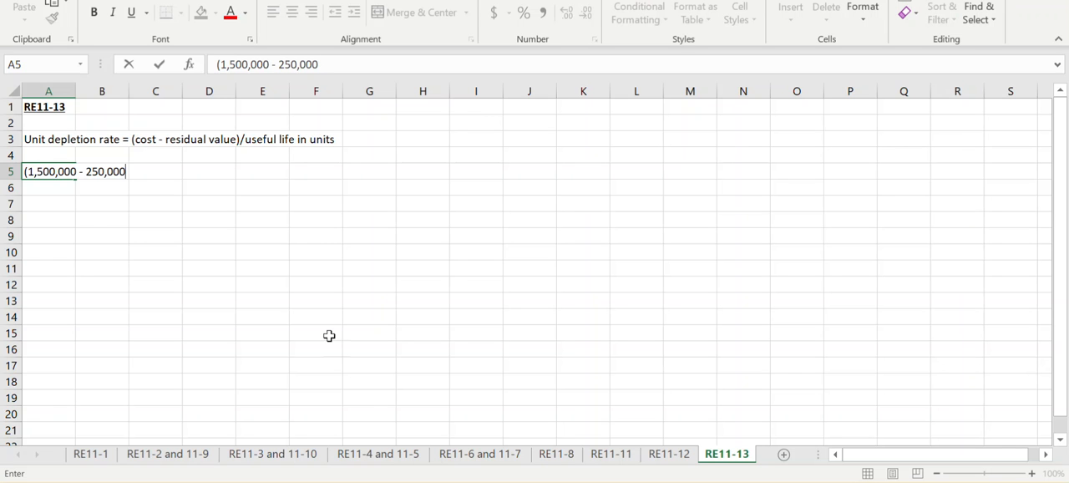
type("/")
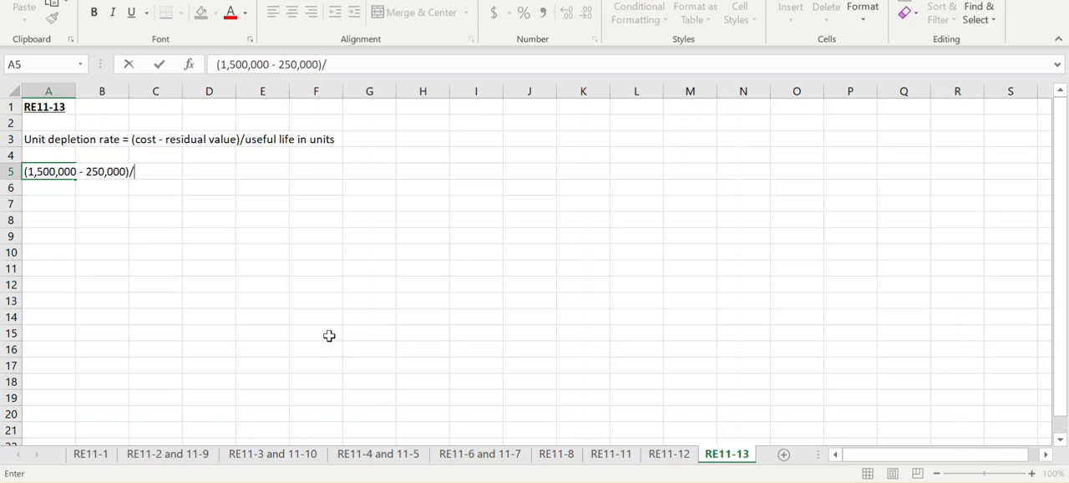
type("800")
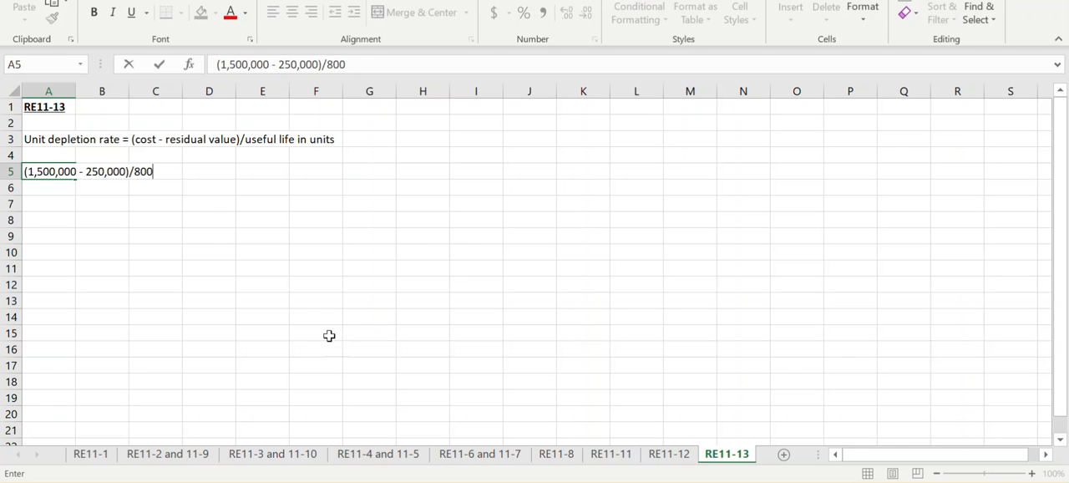
type(",000 tons")
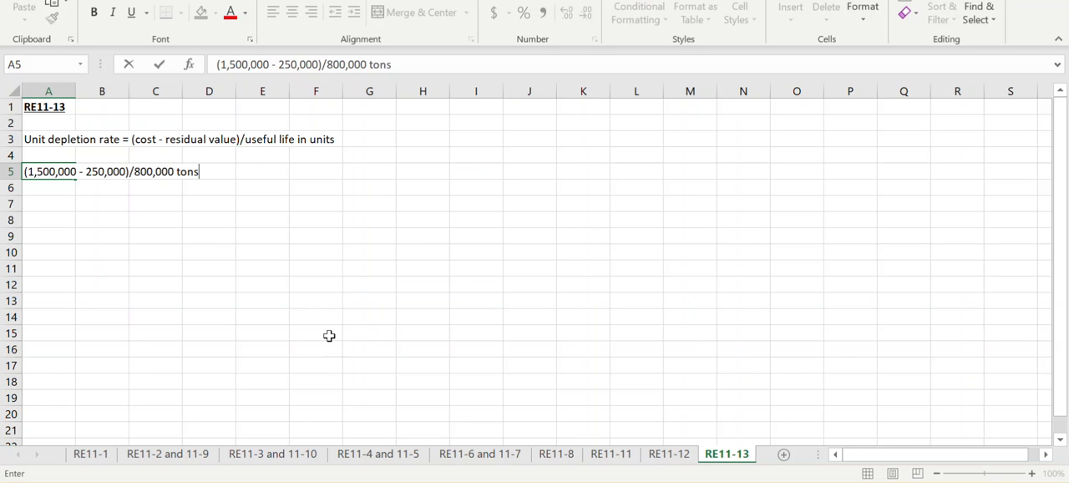
Enter the result 1.56 per ton.
type("1.")
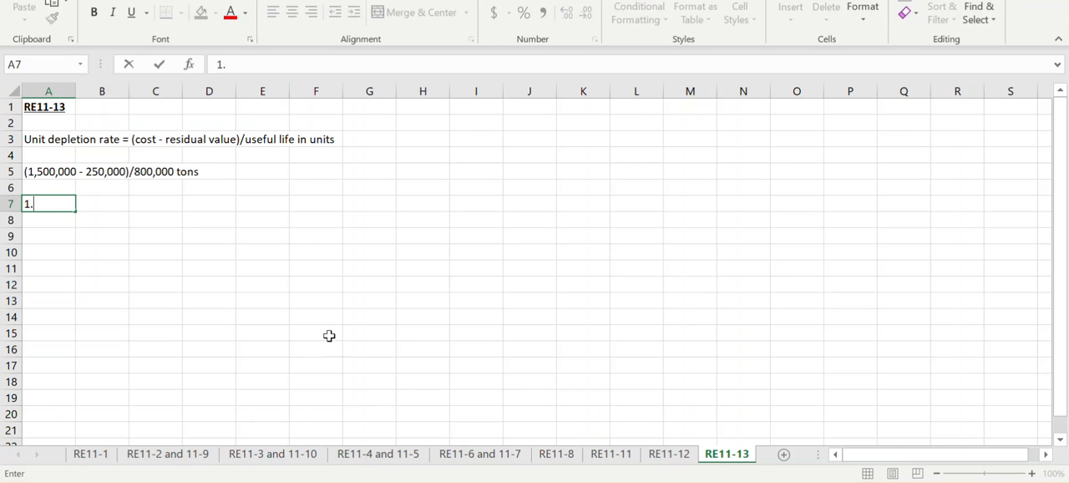
type("56")
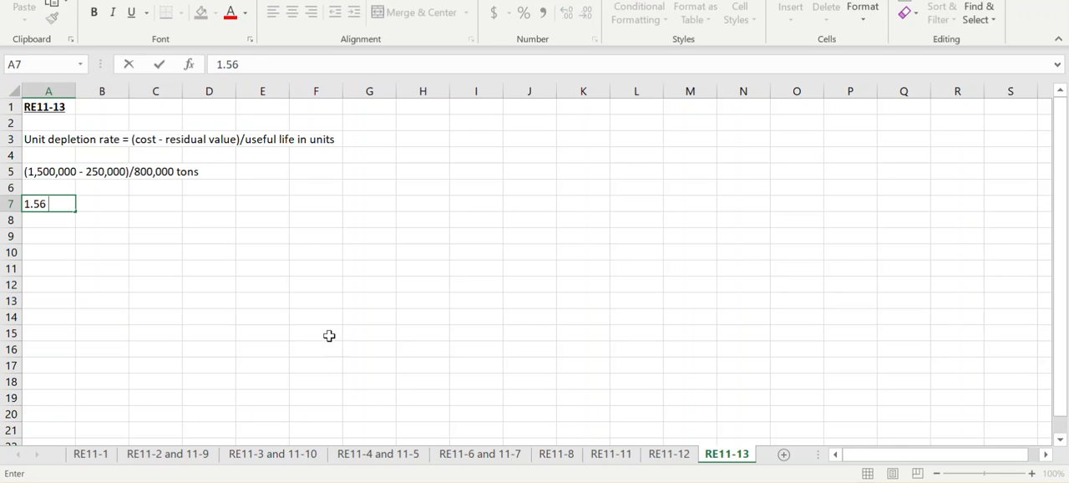
type("per ton")
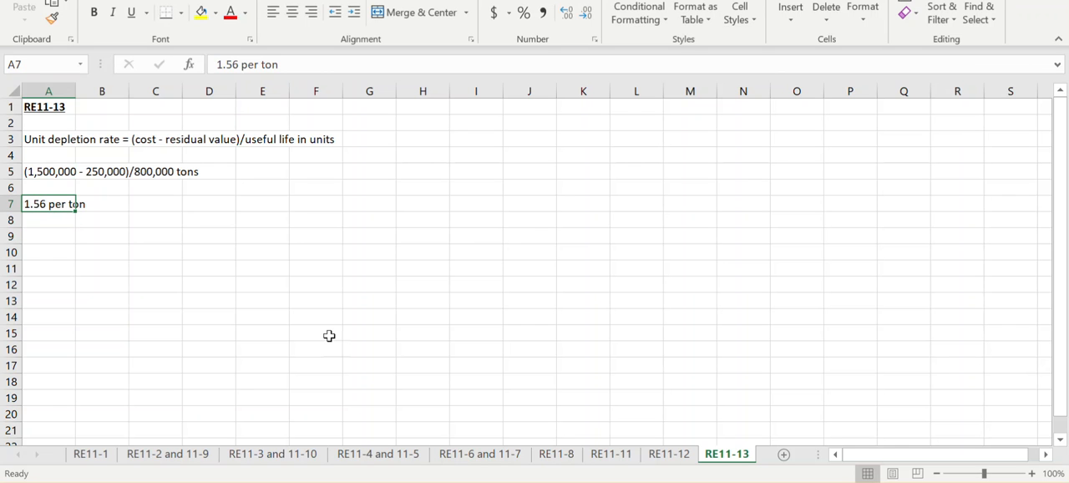
Enter 'Depletion for year 1 = 1.56 x 25,000 tons' two rows below the rate.
left_click(49, 236)
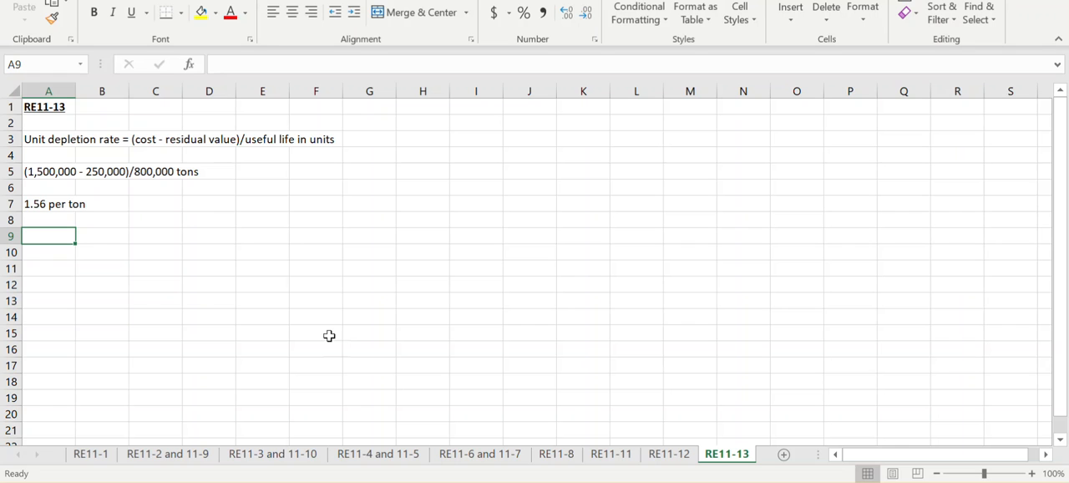
type("Deple")
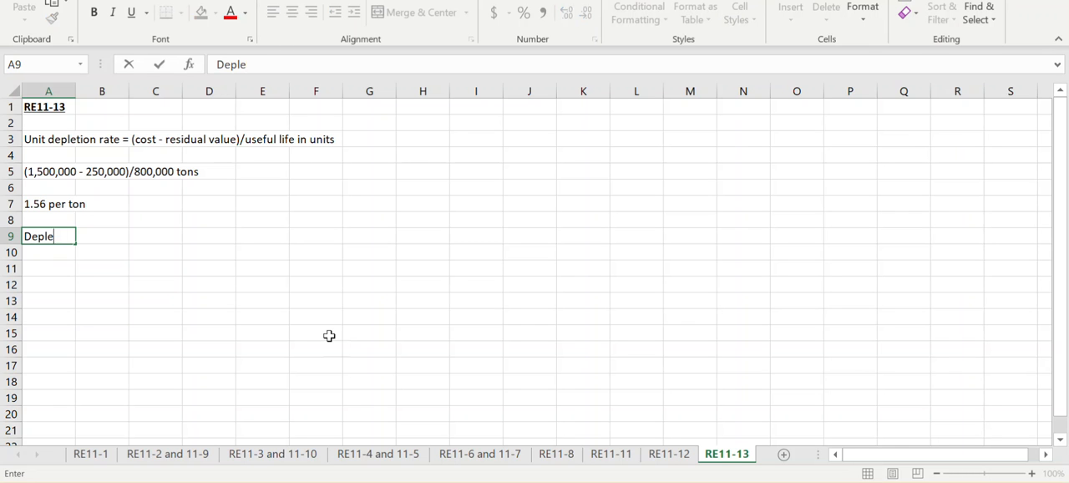
type("tion for year 1")
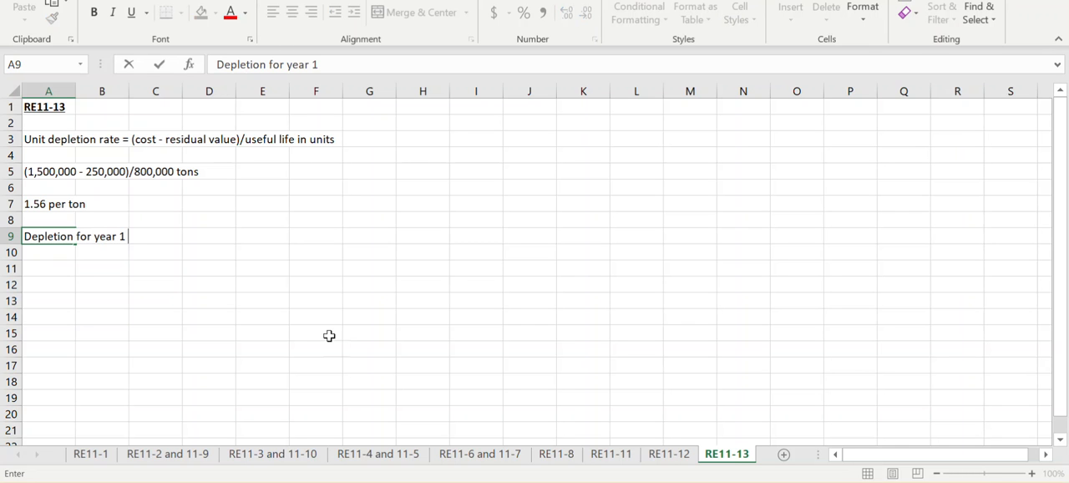
type("= 1")
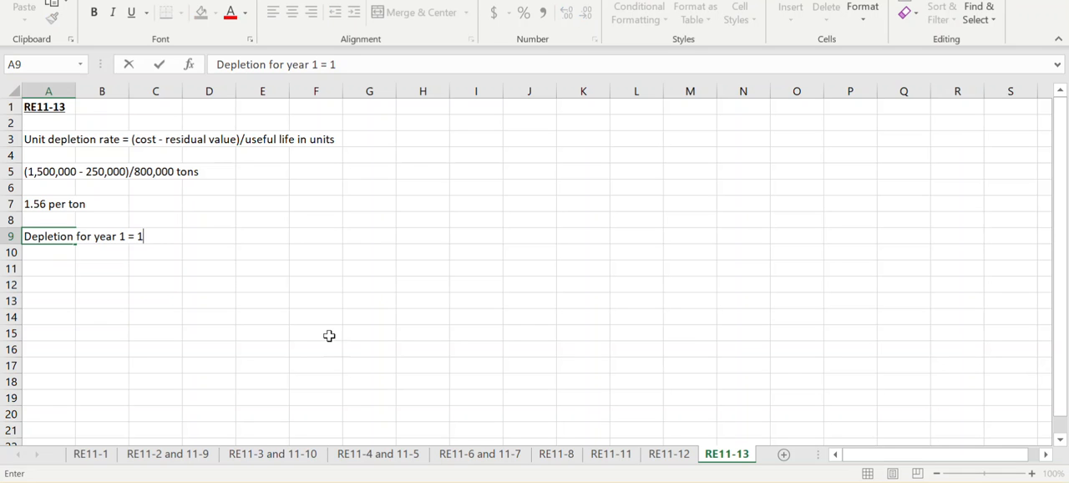
type(".56 x")
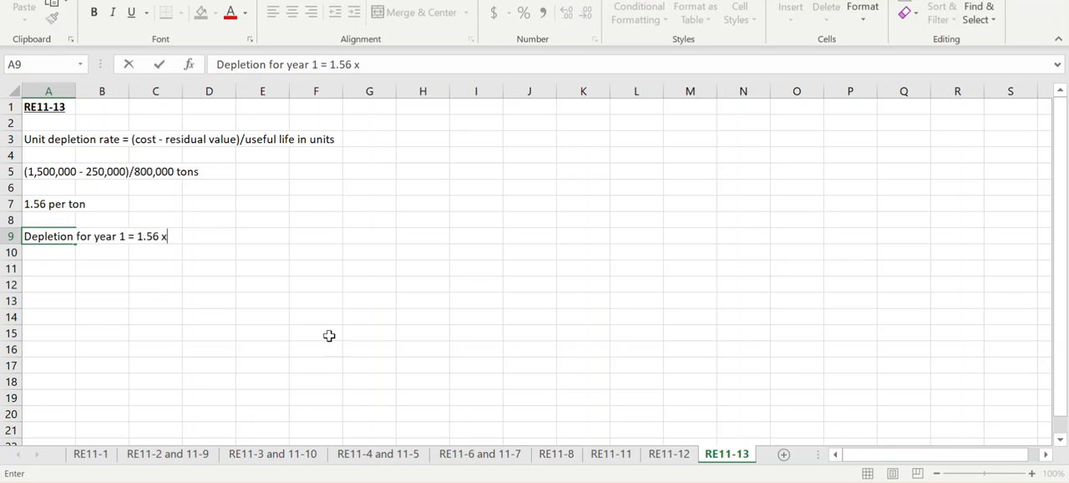
type("25,000 tons")
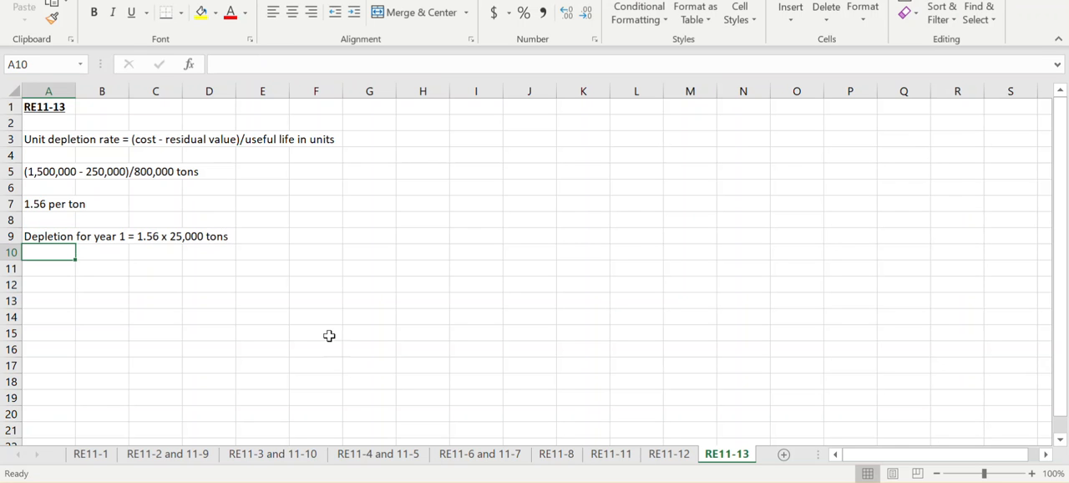
Enter the Year 1 depletion figure 39,000 beneath it.
type("3")
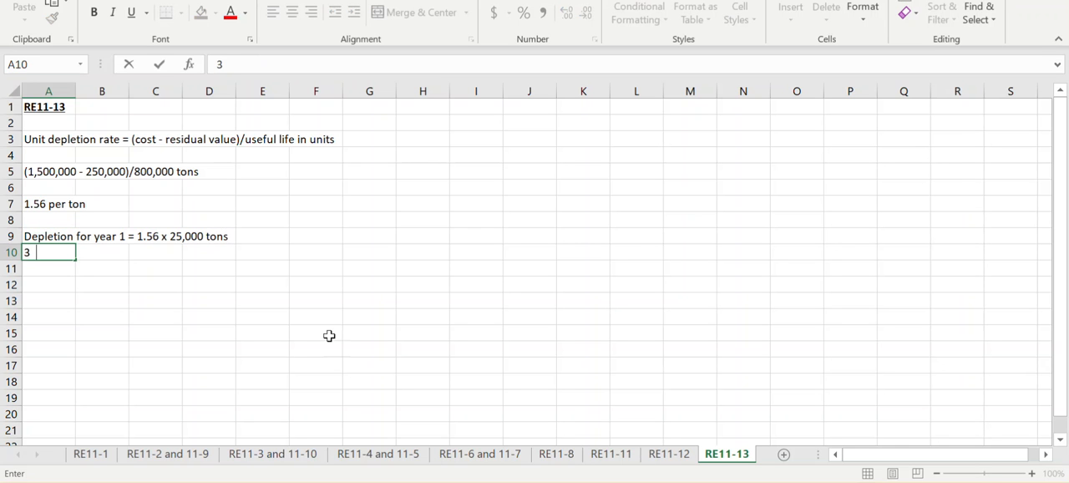
key("Return")
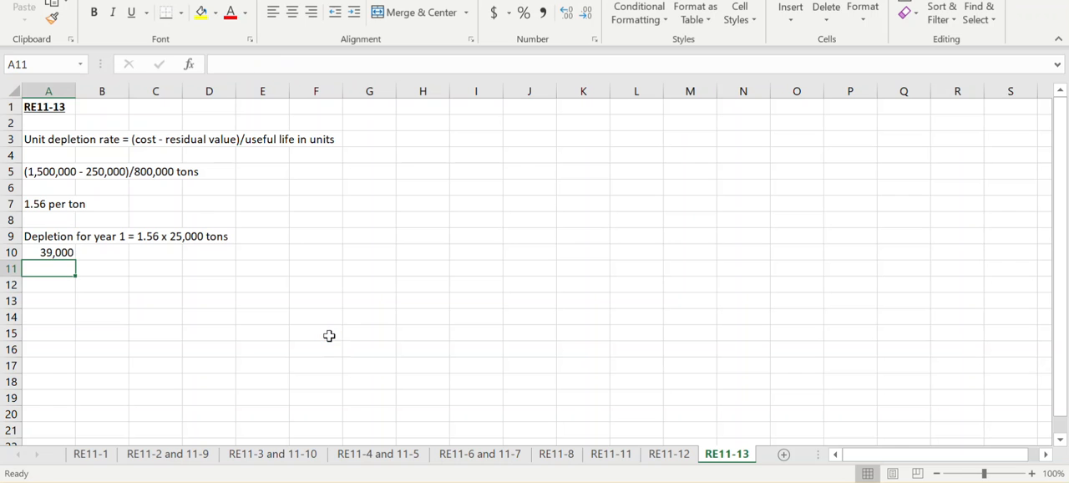